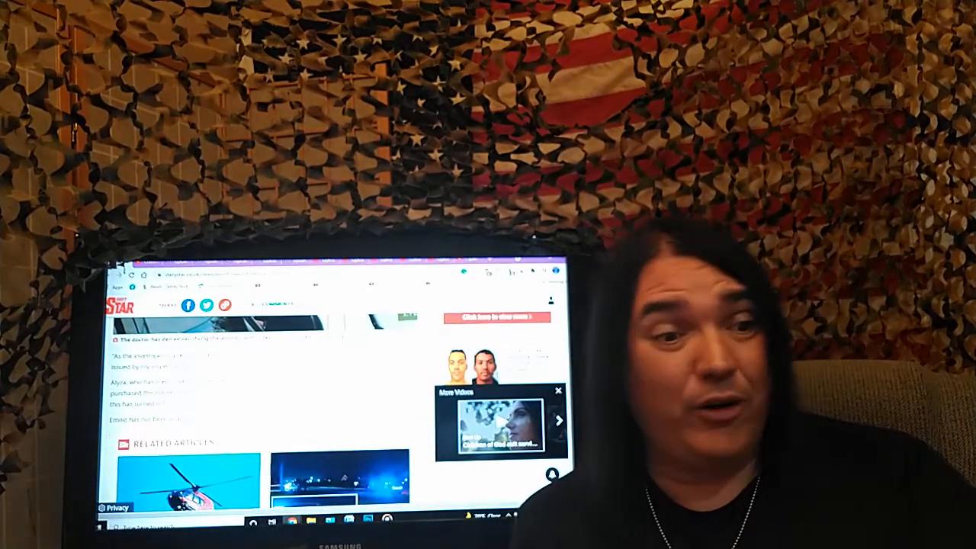
pyautogui.scroll(-3)
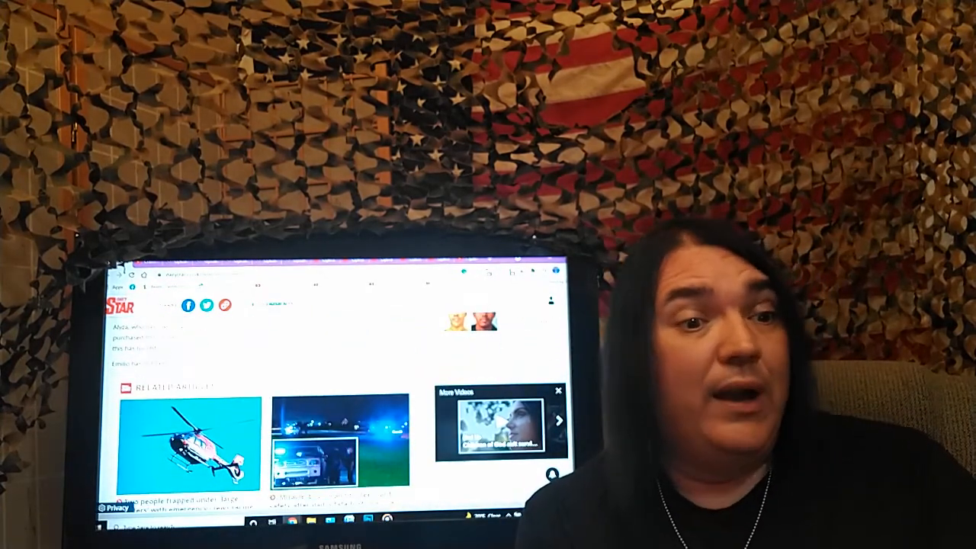